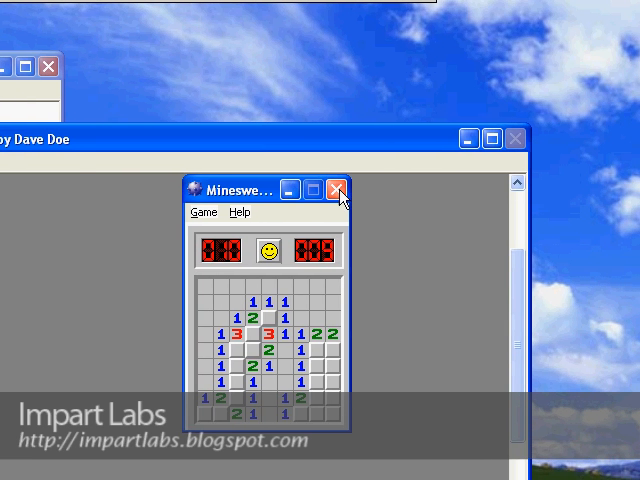
Close the shared Minesweeper game window.
click(336, 188)
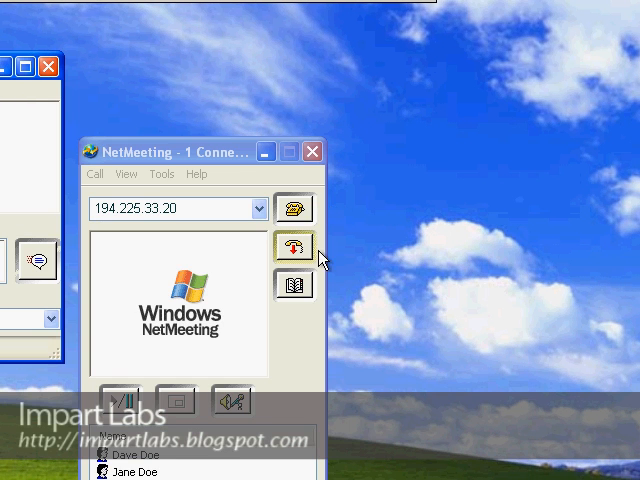
mouse_move(352, 276)
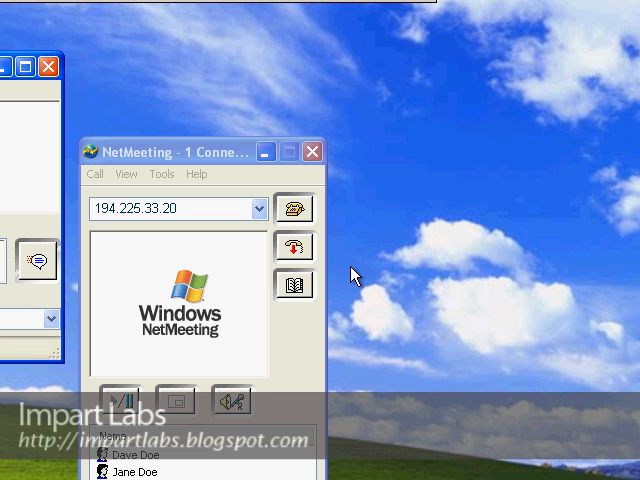
mouse_move(352, 276)
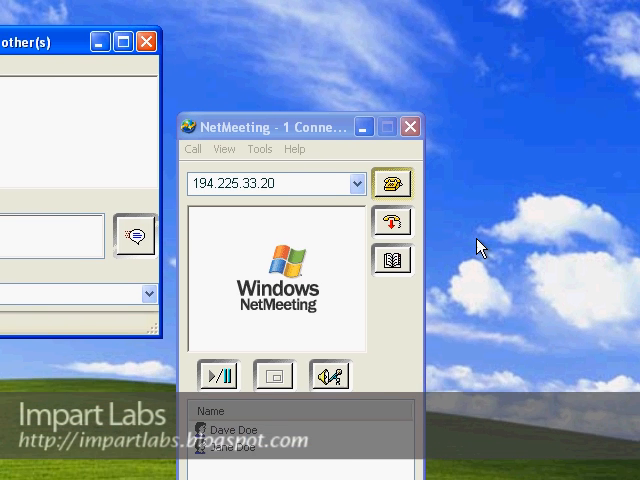
Switch to the Client2 machine and share its whole desktop with the meeting.
click(300, 10)
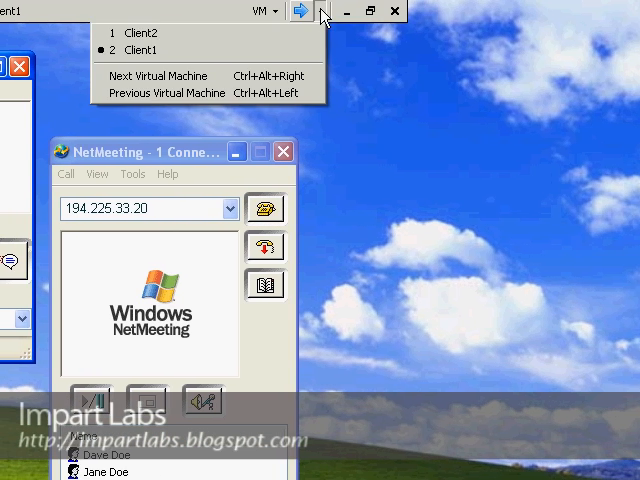
click(158, 32)
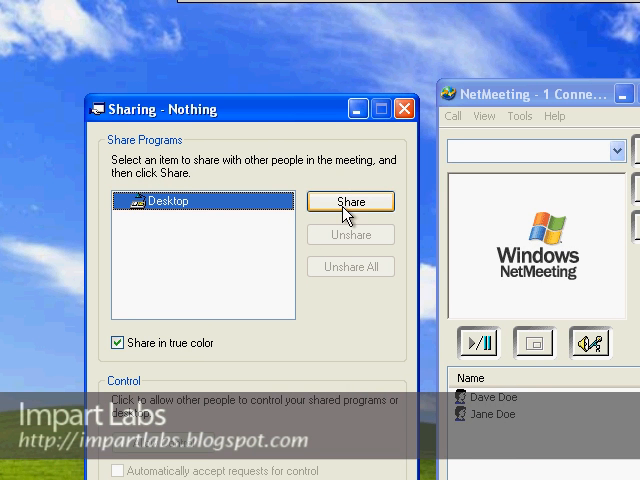
click(350, 200)
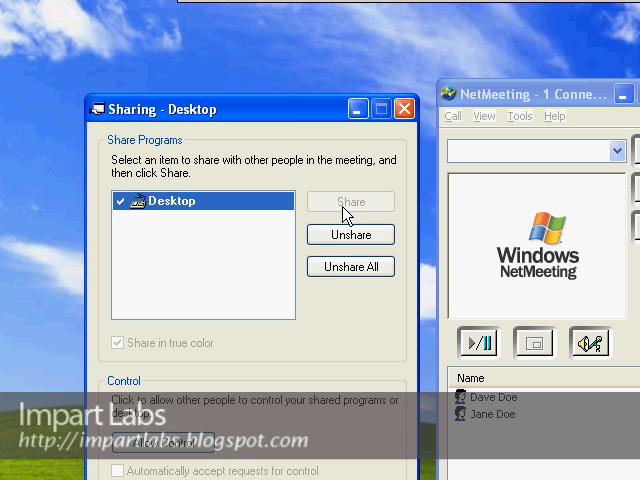
mouse_move(288, 248)
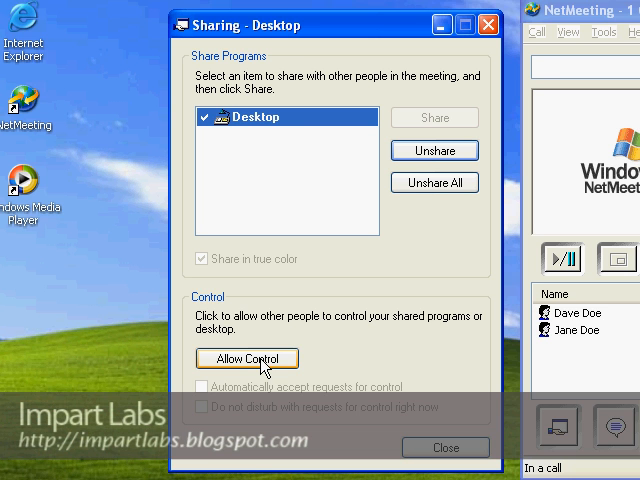
Allow others to control the shared desktop with control requests accepted automatically.
click(246, 358)
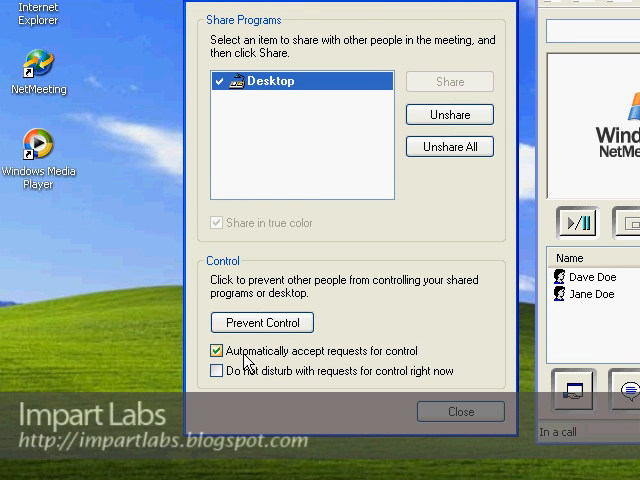
mouse_move(280, 368)
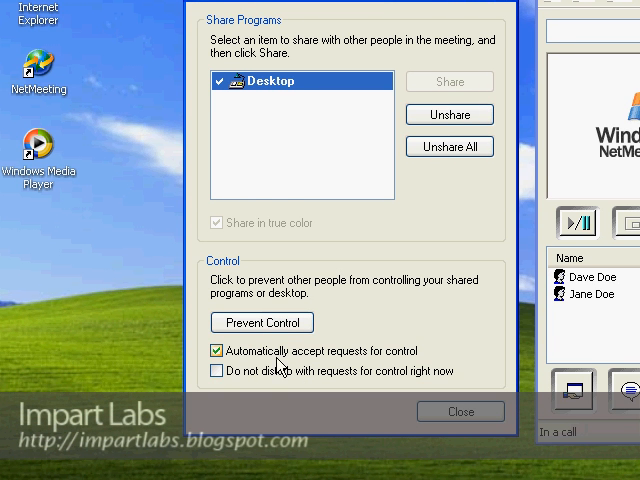
mouse_move(264, 370)
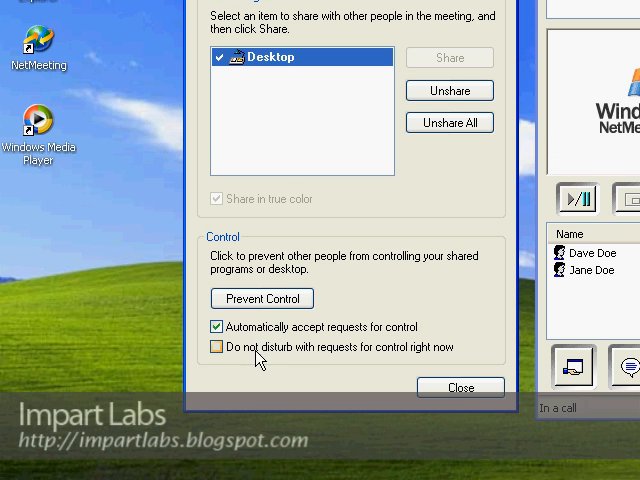
mouse_move(250, 356)
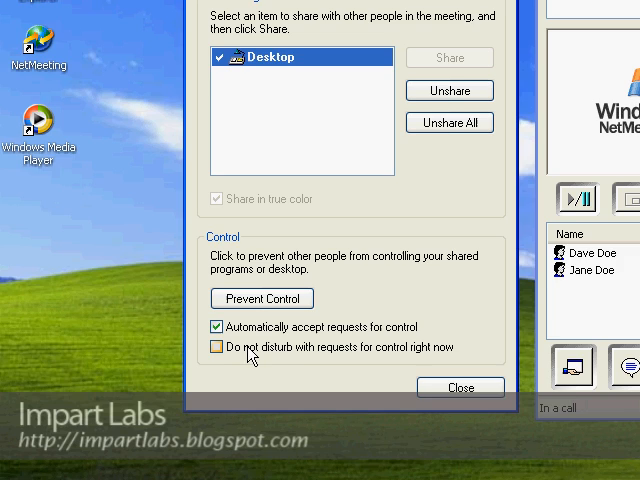
click(300, 12)
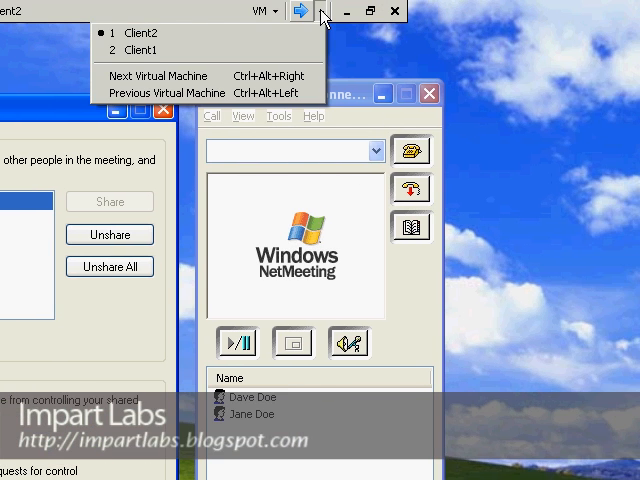
Switch to the Client1 machine to view Client2's shared desktop.
click(124, 48)
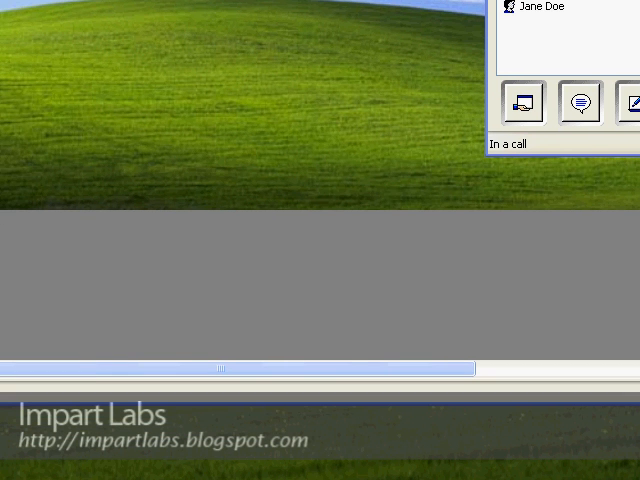
mouse_move(346, 324)
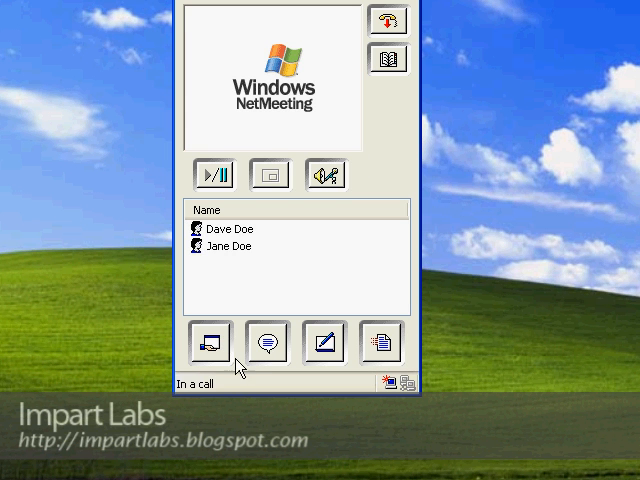
click(210, 344)
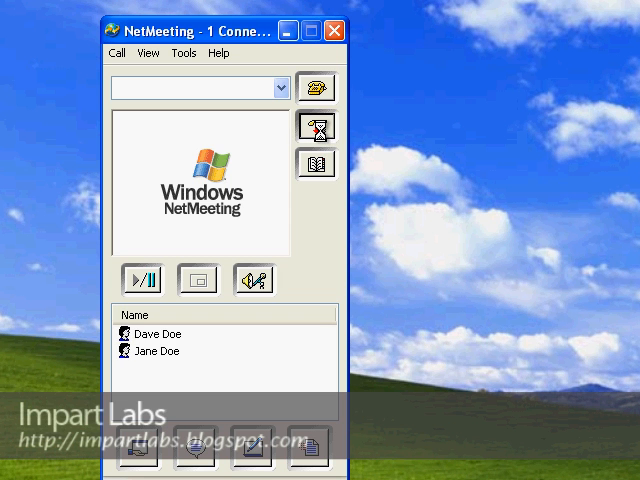
End the current call so no participants remain connected.
click(316, 126)
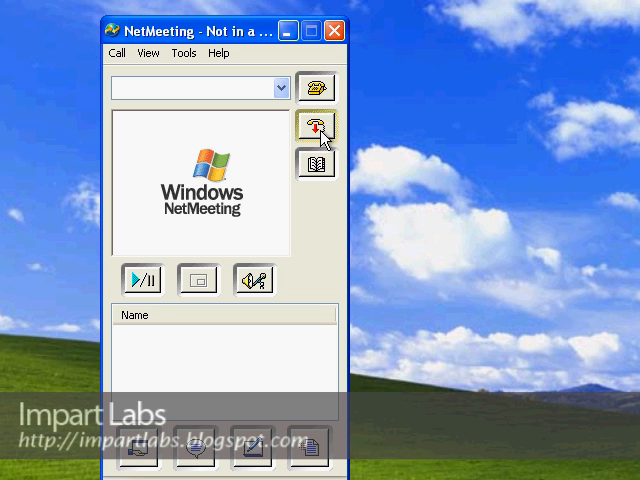
mouse_move(272, 158)
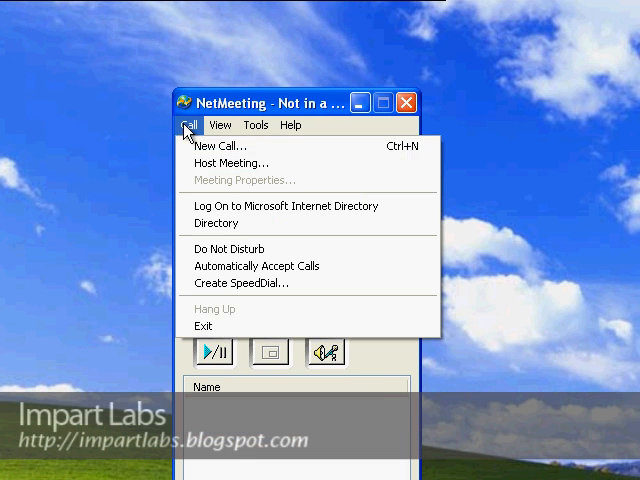
click(232, 164)
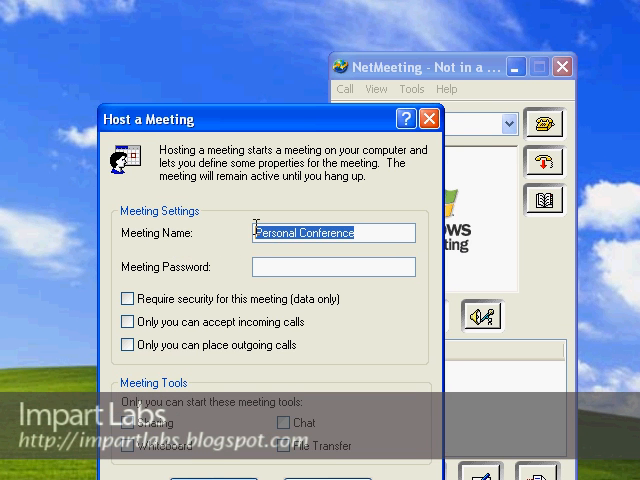
text(Im,p)
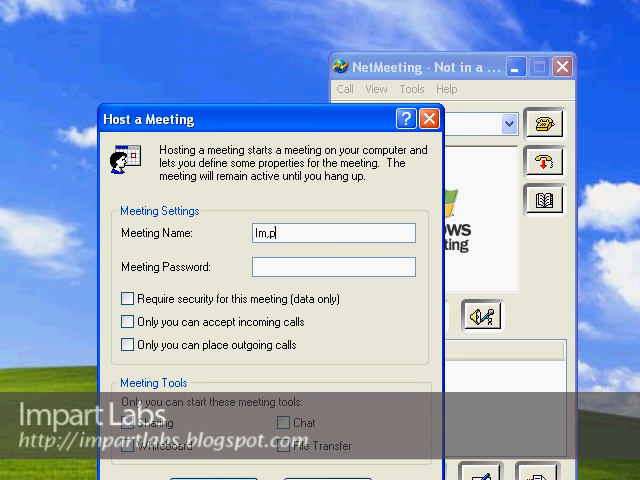
text(ImpartLa)
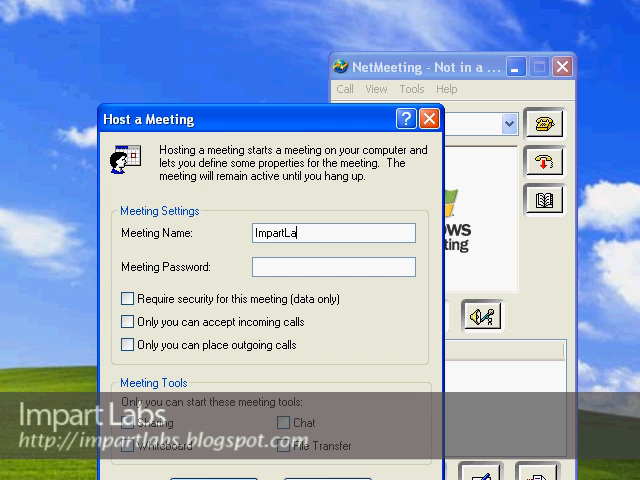
text(bs Meeting)
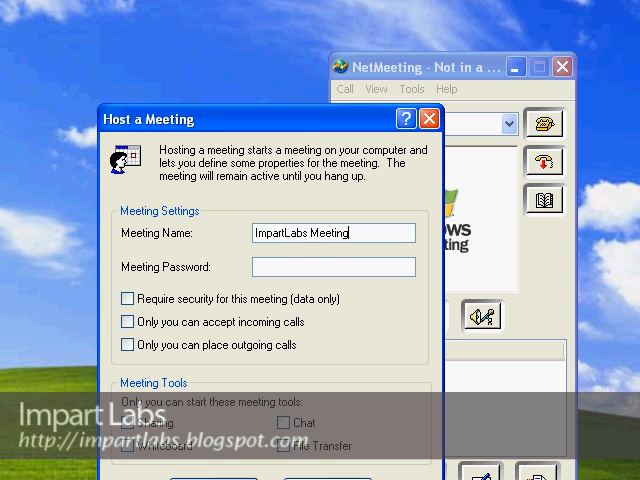
click(332, 268)
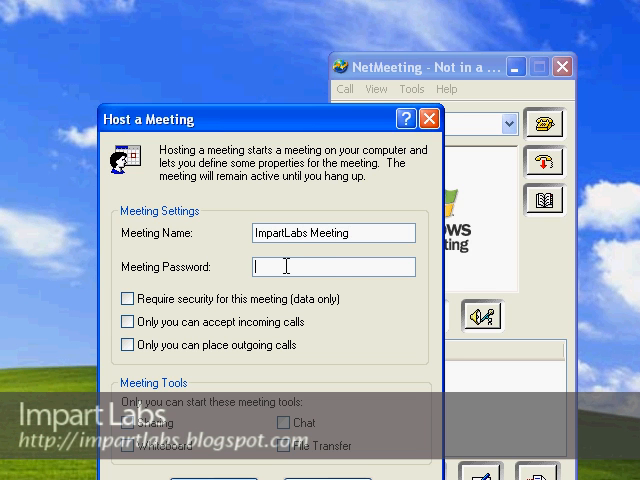
text(Passwo)
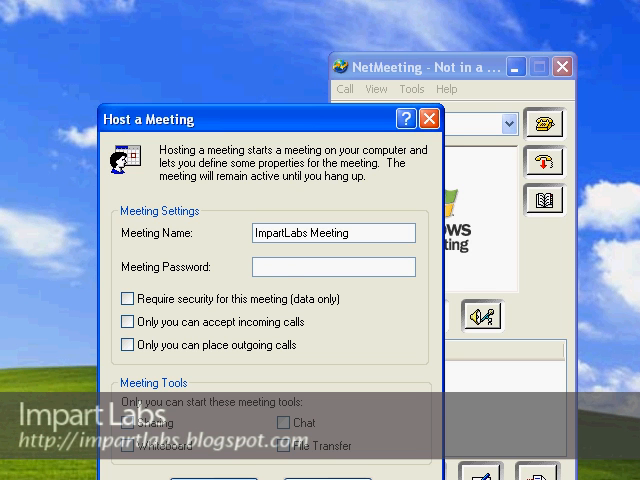
text(Password)
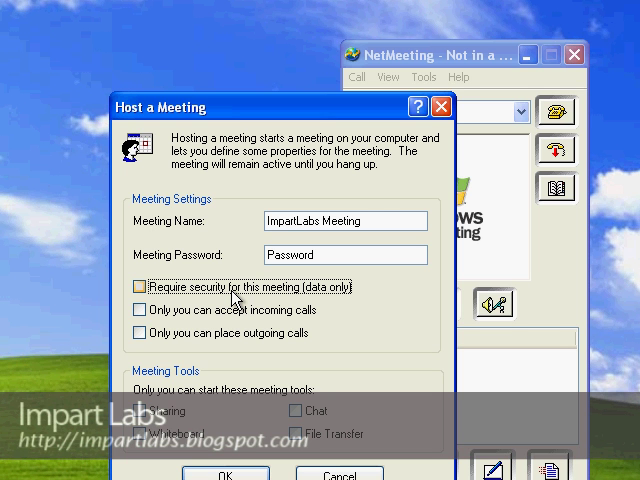
Require security, restrict calls and meeting tools to the host, and start the meeting.
click(138, 288)
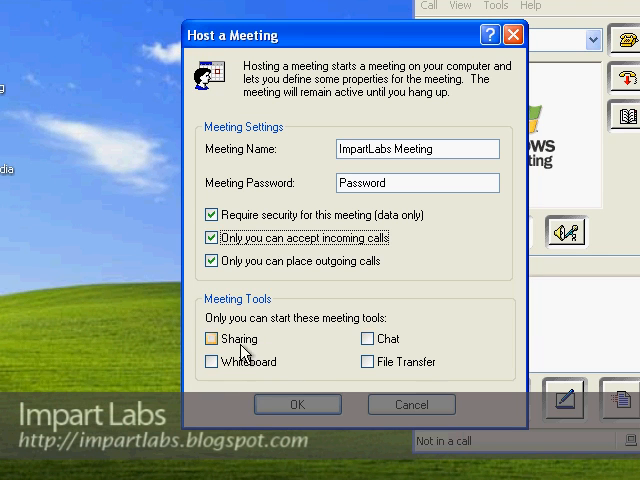
mouse_move(370, 338)
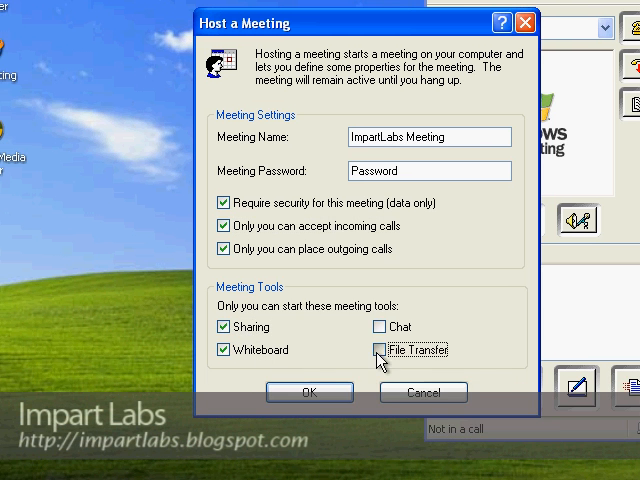
click(378, 328)
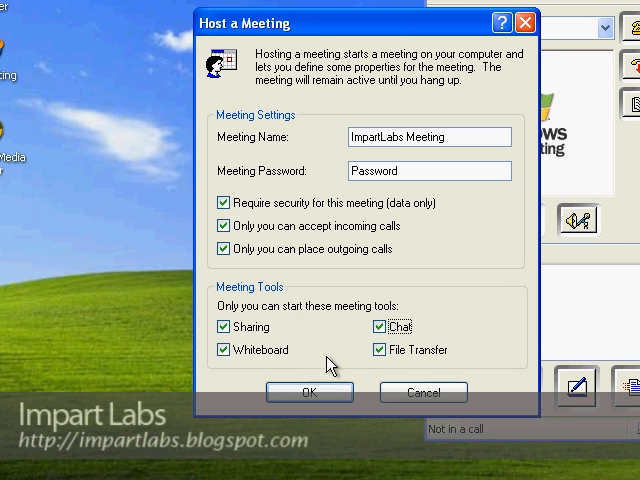
click(308, 392)
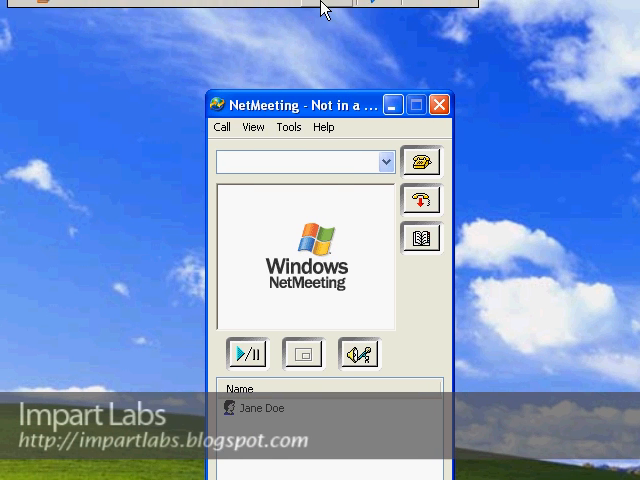
From Client1, call 194.225.33.20 and dismiss the secure-calls-only rejection notice.
click(318, 12)
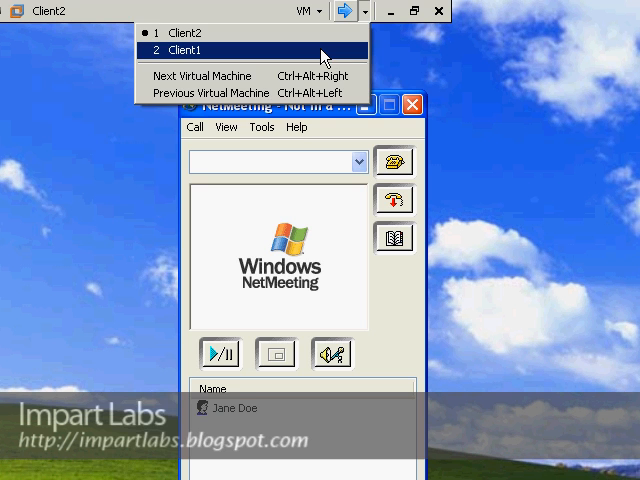
click(180, 50)
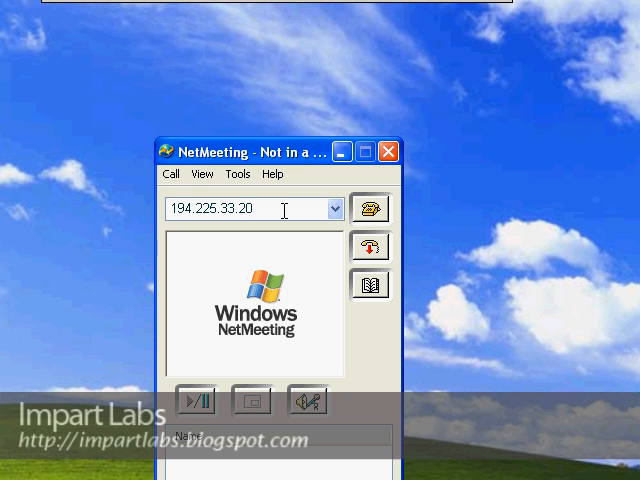
mouse_move(372, 208)
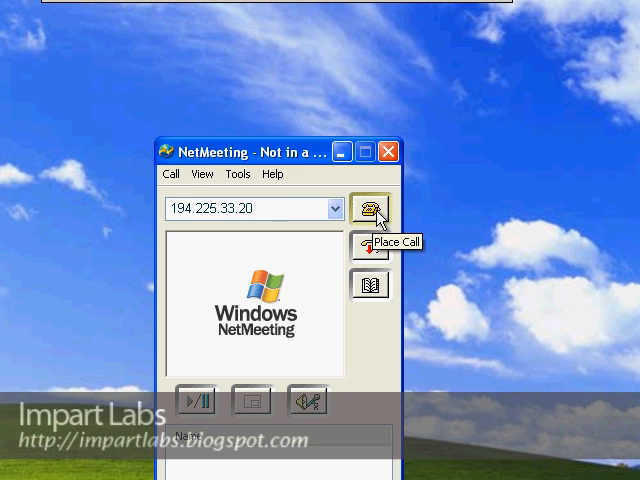
click(374, 208)
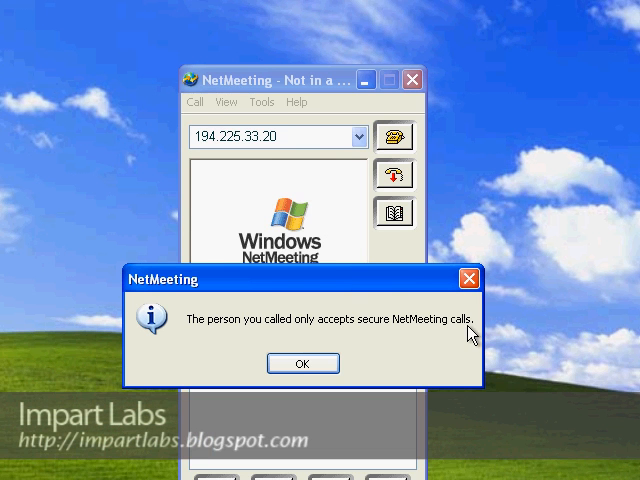
click(300, 364)
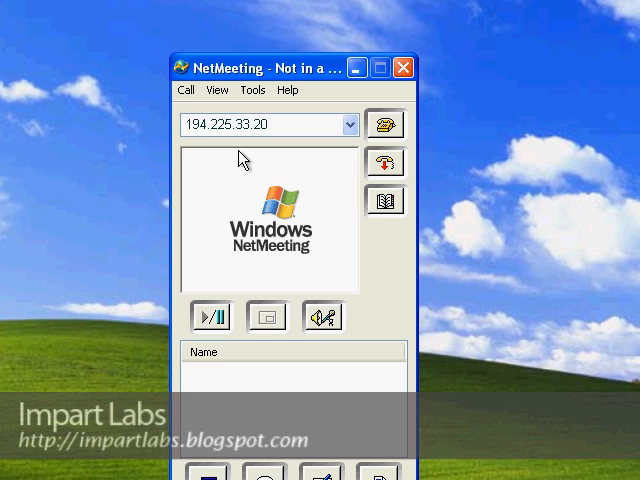
click(222, 126)
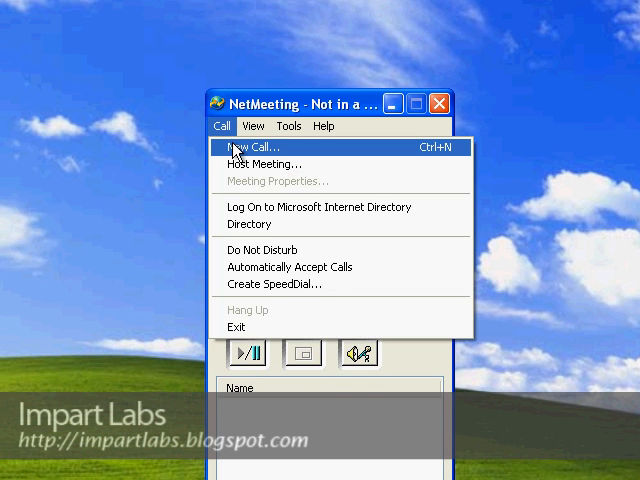
Place a secure New Call to 194.225.33.20 and submit the meeting password.
click(264, 148)
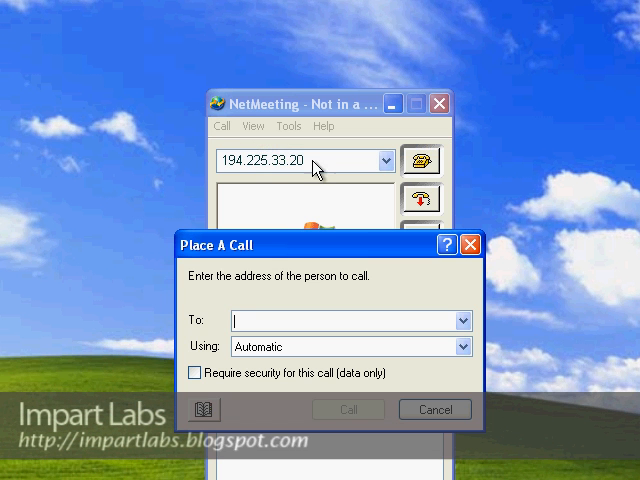
text(194.225.)
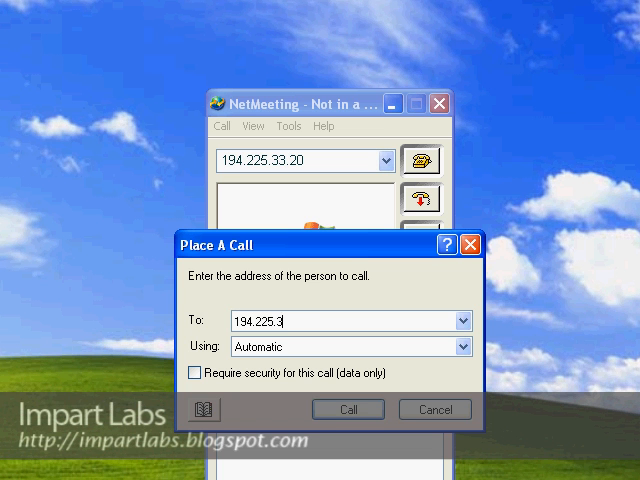
text(3.20)
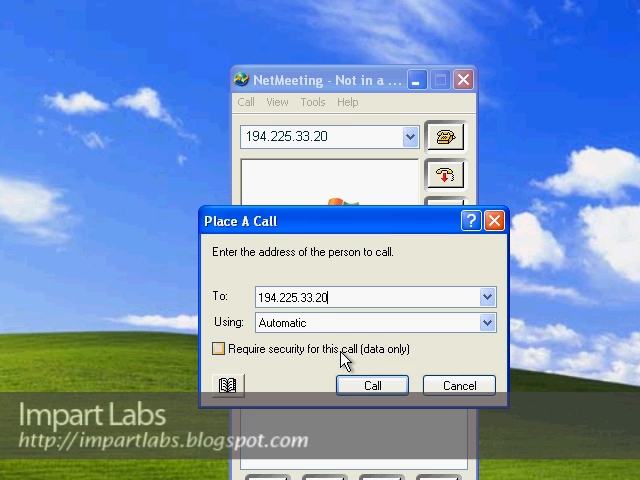
click(372, 384)
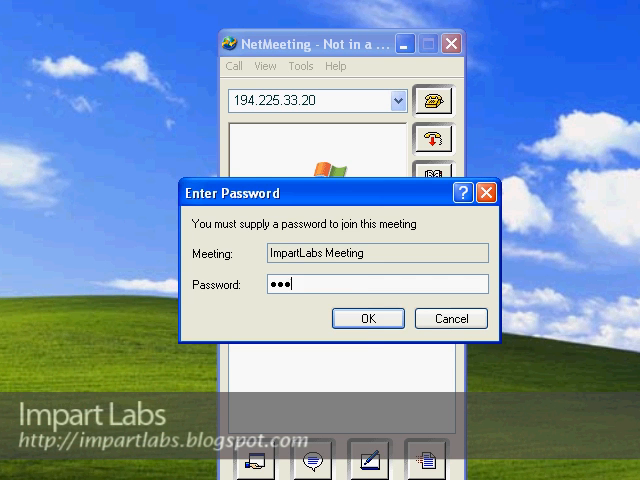
click(368, 318)
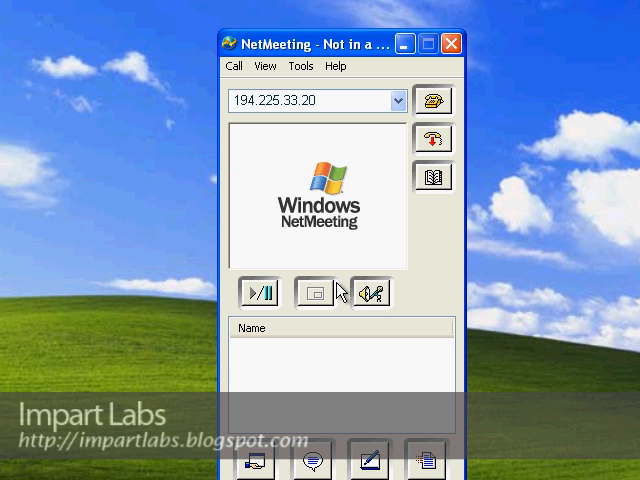
mouse_move(336, 316)
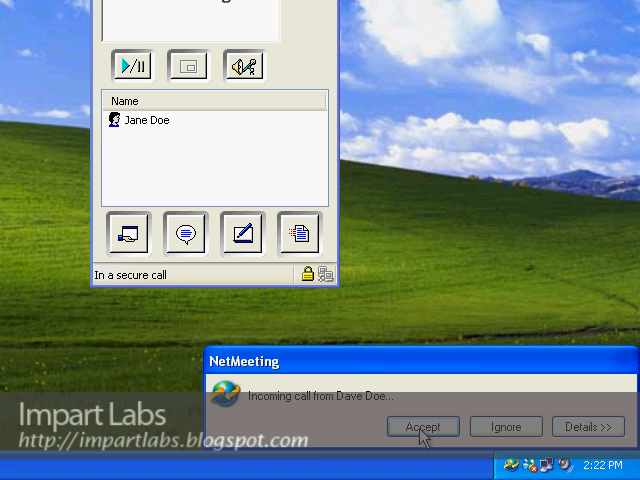
Accept Dave Doe's incoming call so he joins the secure meeting.
click(422, 428)
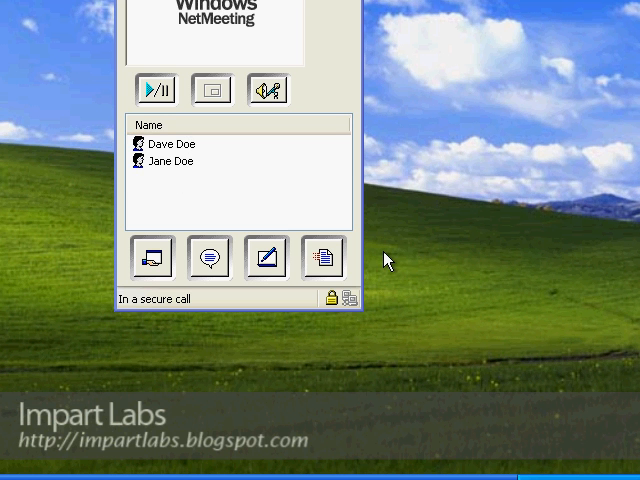
mouse_move(400, 262)
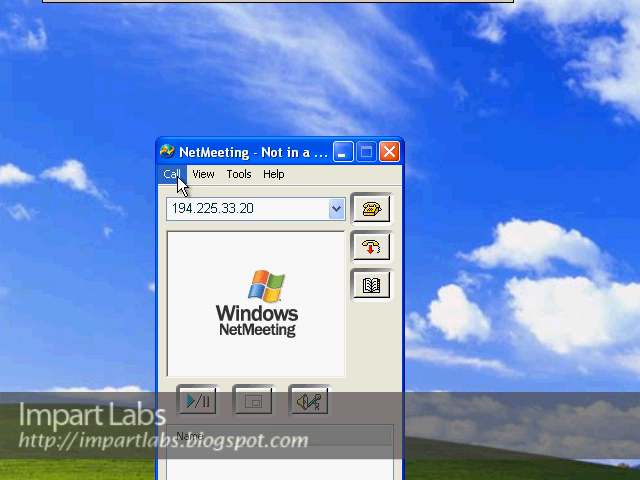
mouse_move(204, 172)
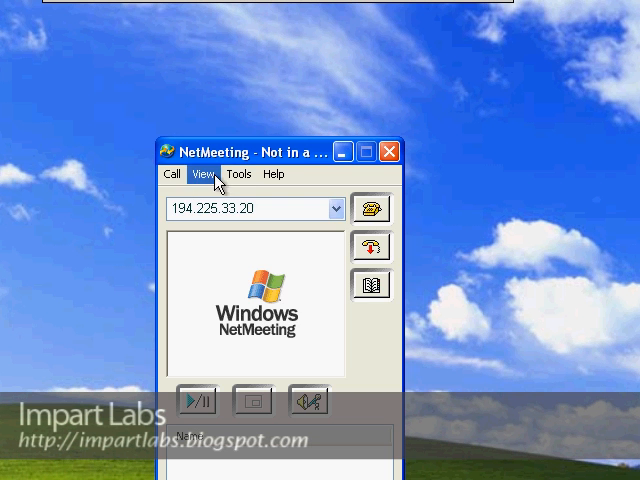
In Options > Security, accept only secure incoming calls and make outgoing calls secure.
click(172, 172)
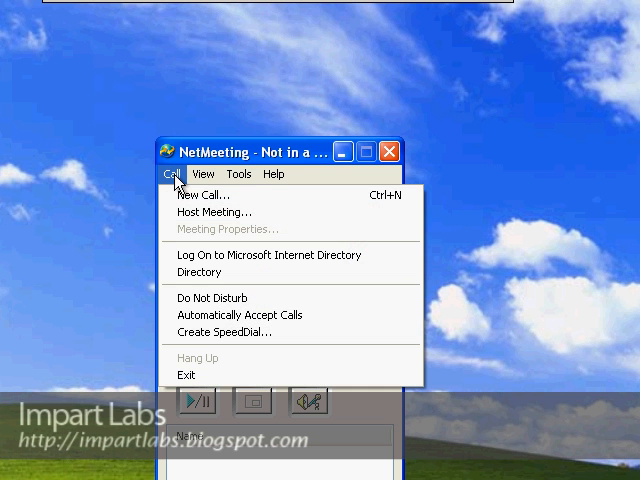
click(236, 172)
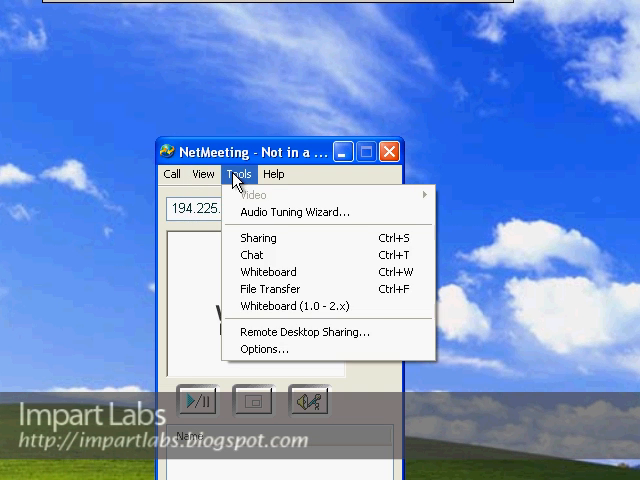
mouse_move(264, 348)
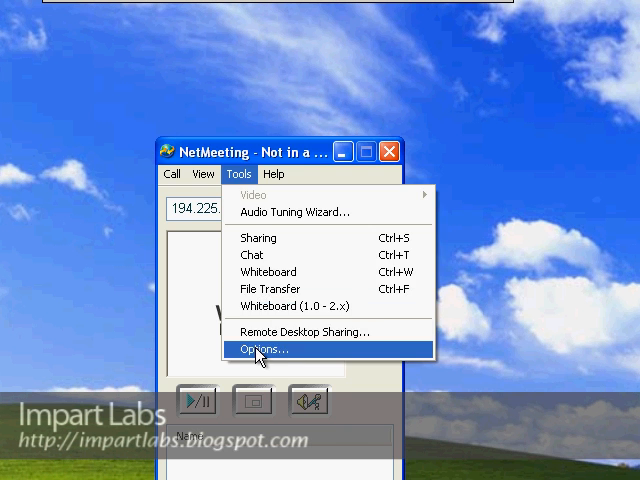
click(268, 350)
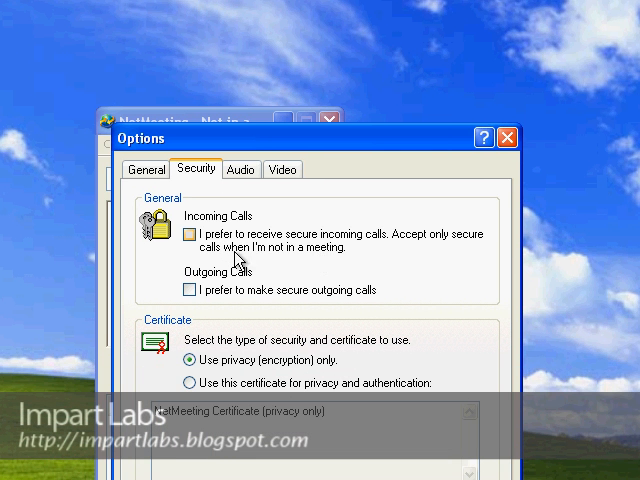
mouse_move(352, 262)
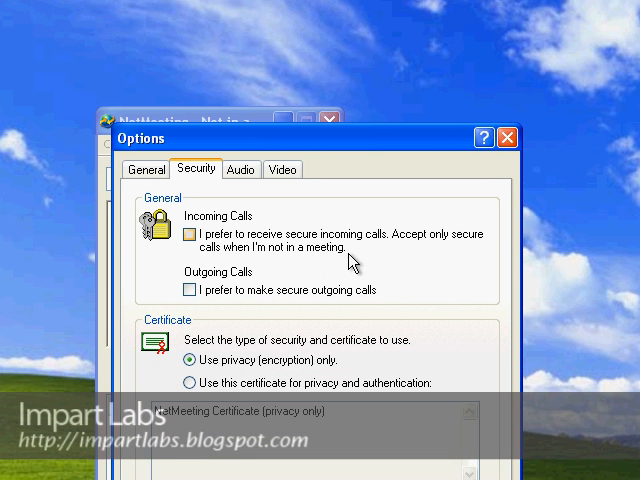
click(188, 234)
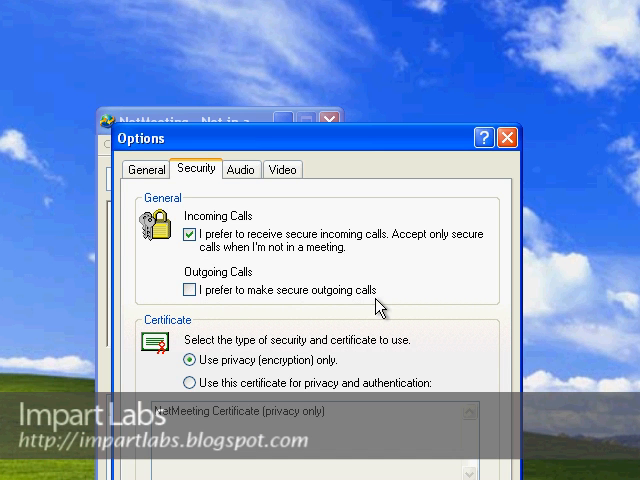
click(188, 290)
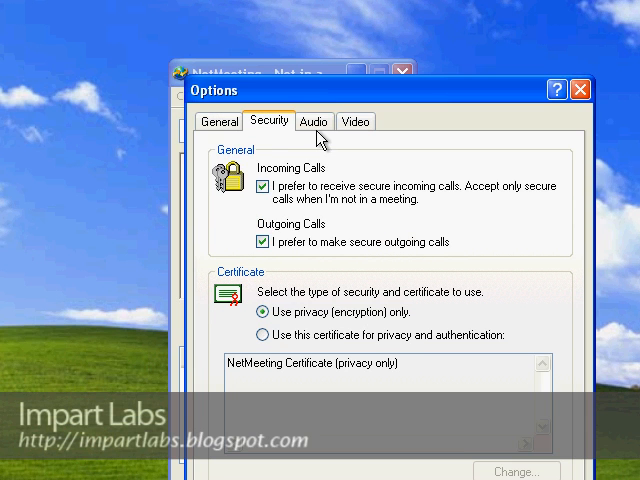
Glance at the Video and General settings, then confirm the options with OK.
click(354, 120)
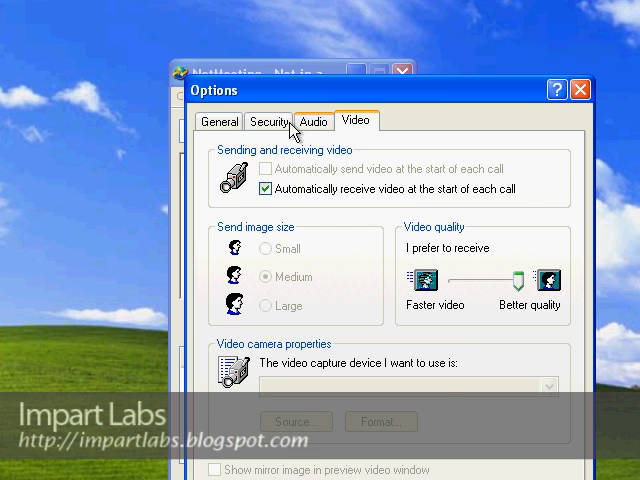
click(222, 120)
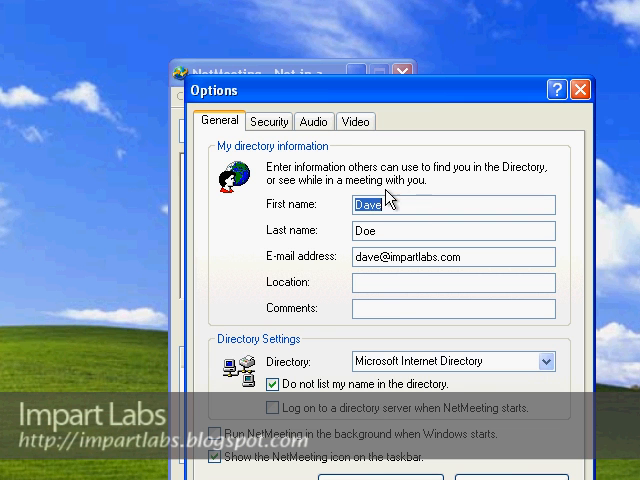
mouse_move(388, 304)
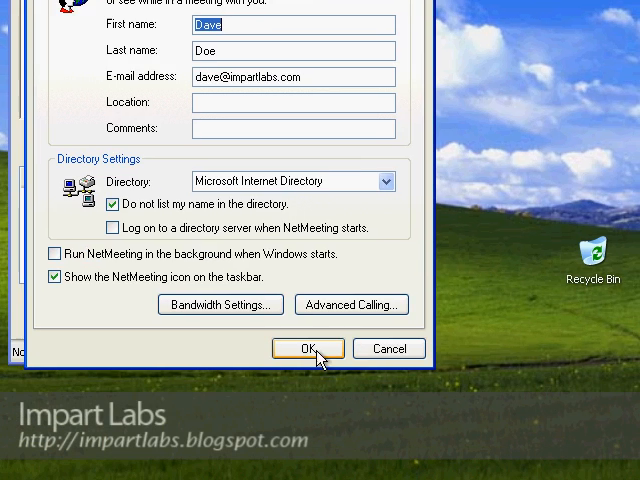
click(308, 348)
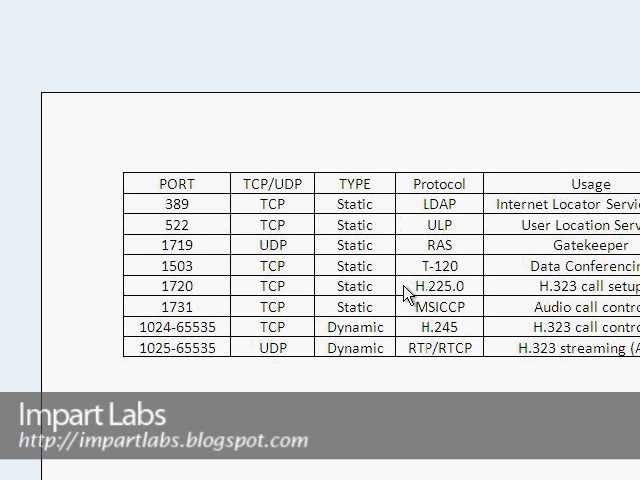
mouse_move(404, 304)
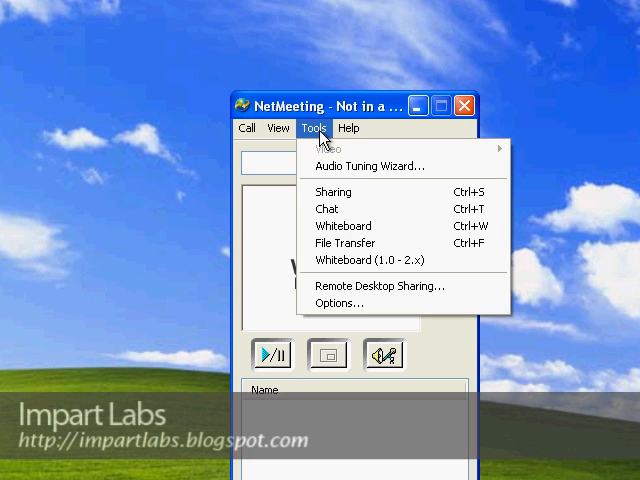
In Advanced Calling, enable using a gateway for telephones and videoconferencing systems and confirm.
click(336, 302)
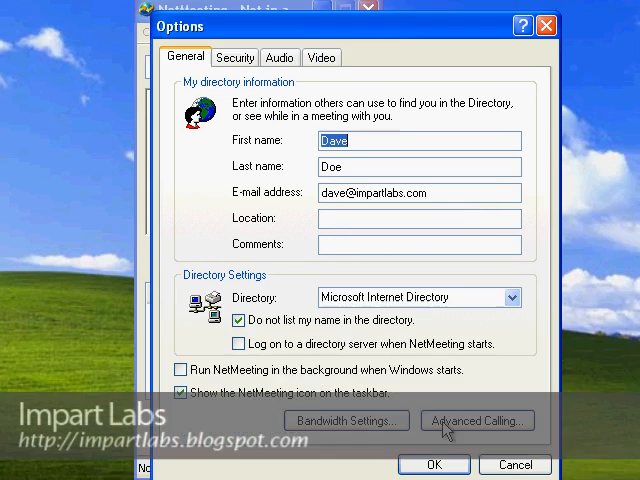
click(476, 420)
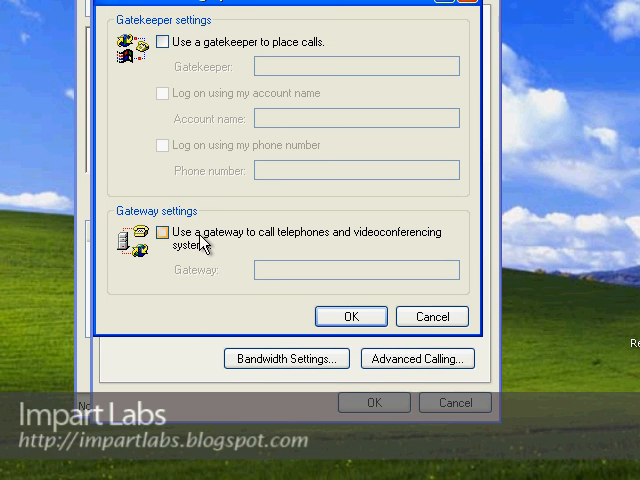
mouse_move(400, 256)
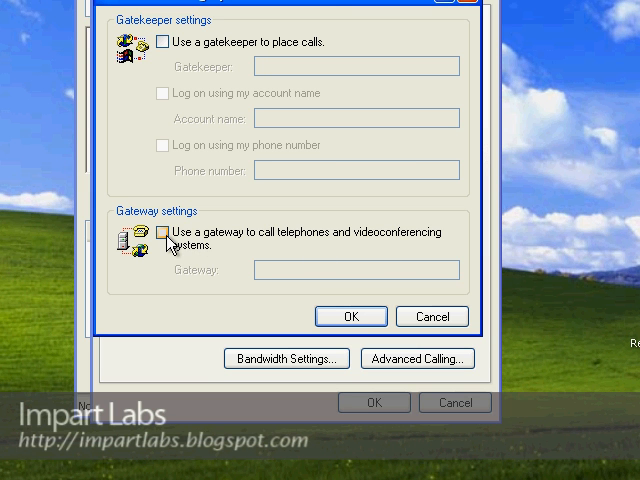
click(164, 232)
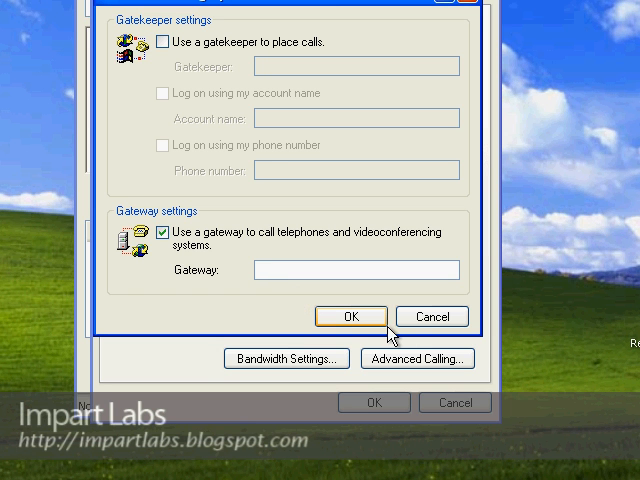
click(356, 272)
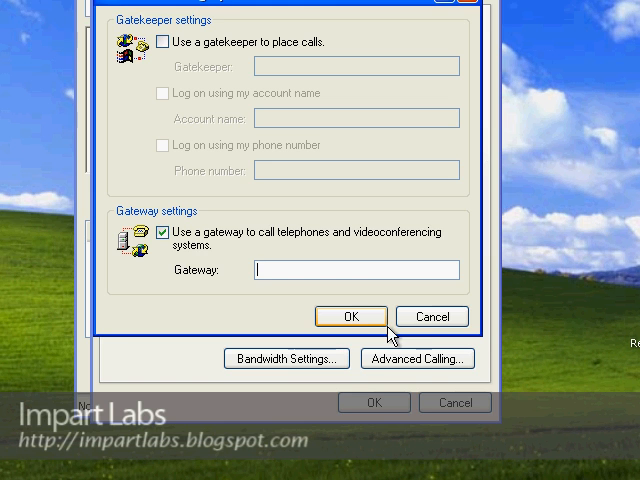
click(350, 316)
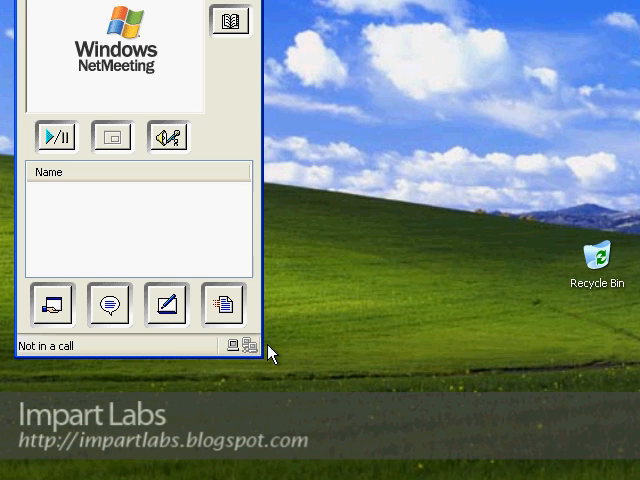